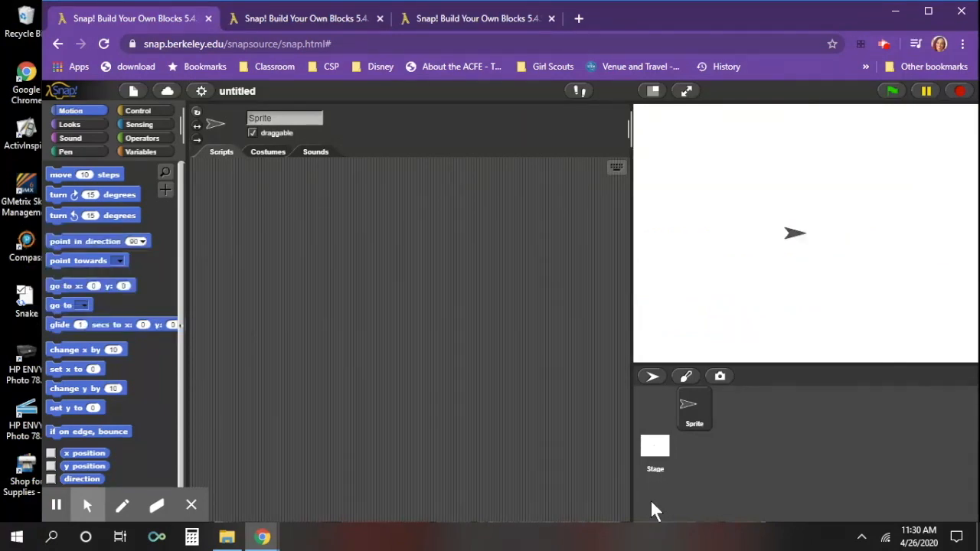
mouse_move(221, 212)
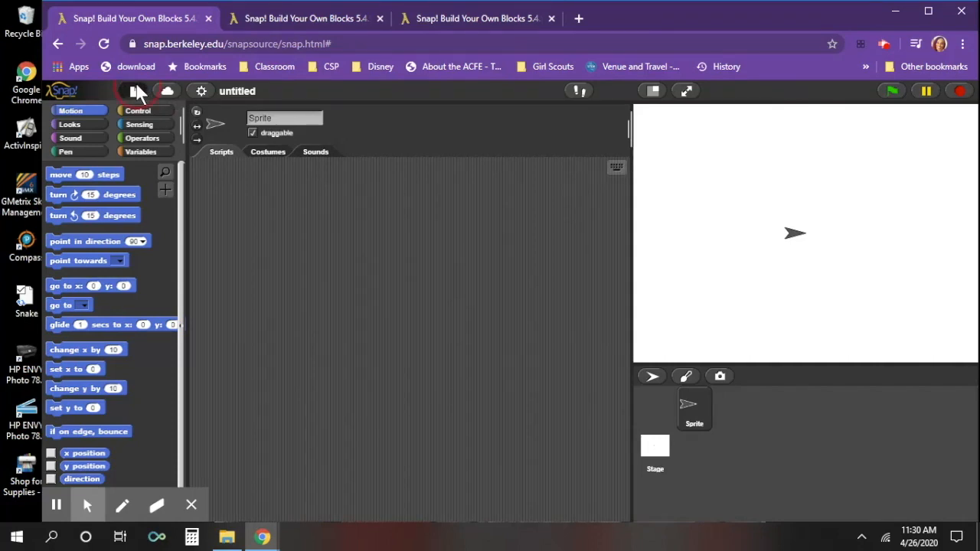
Step: Bring up Snap!'s File menu for the blank untitled project
click(132, 90)
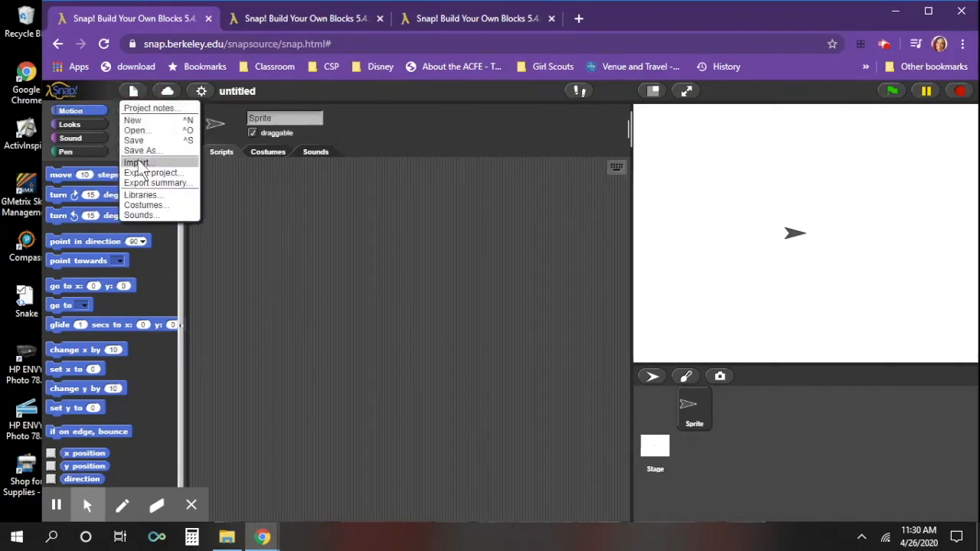
Step: Import the Snake XML file from the Desktop into Snap!
click(138, 162)
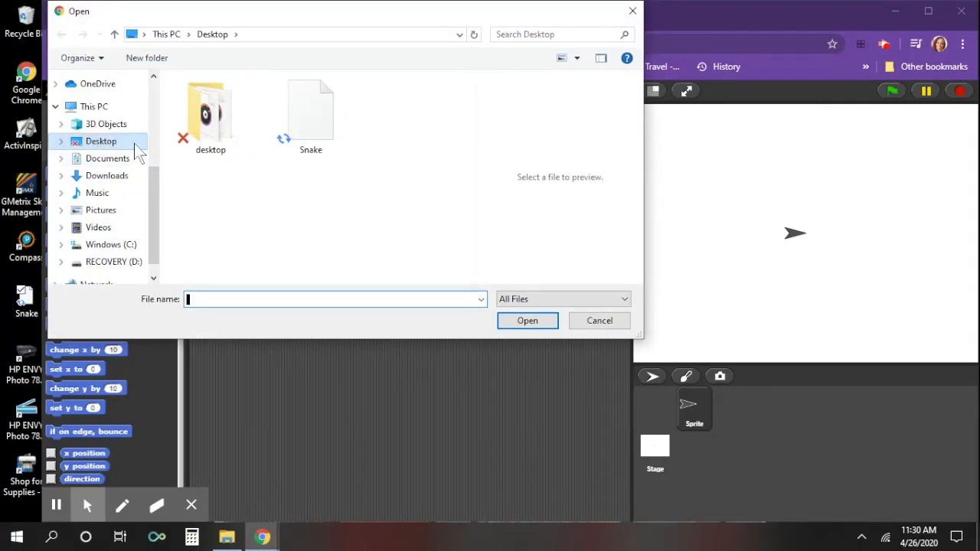
mouse_move(322, 110)
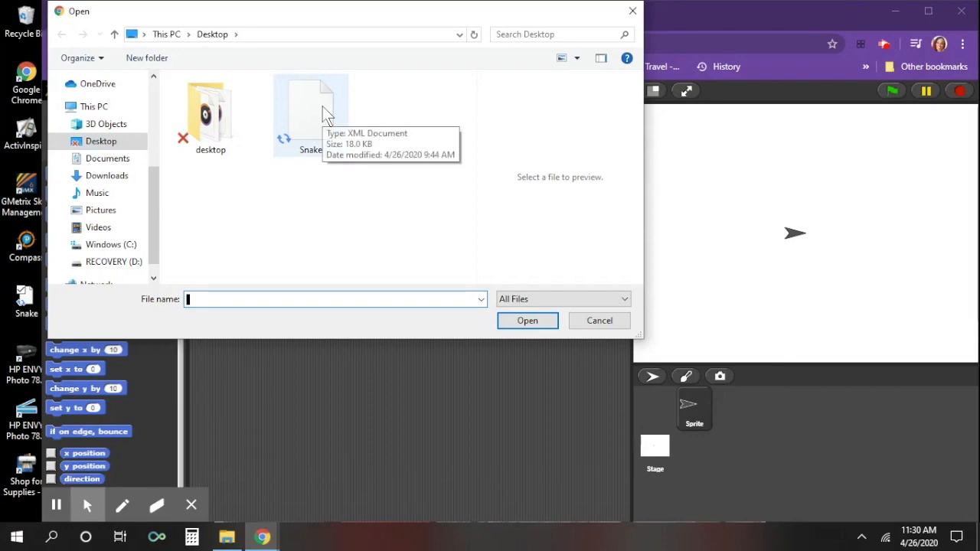
click(309, 115)
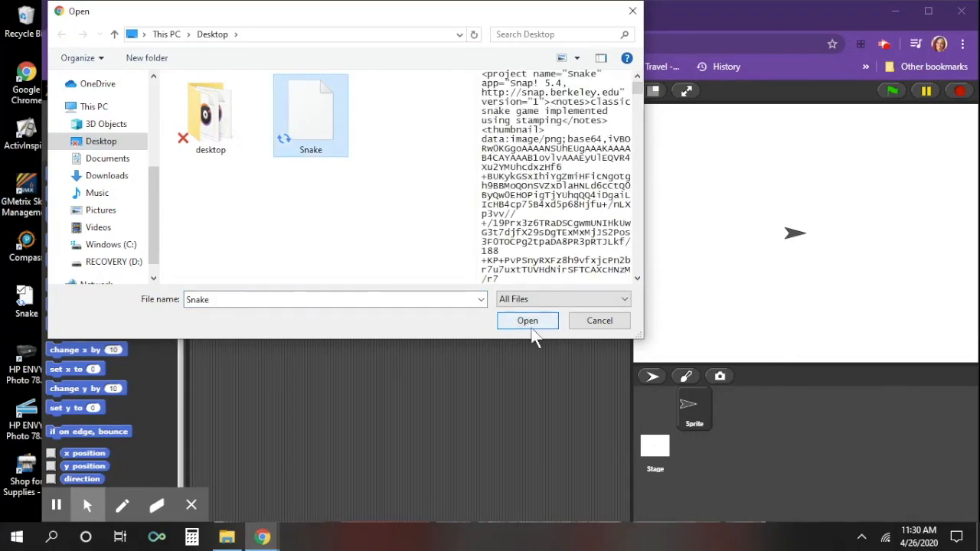
click(527, 320)
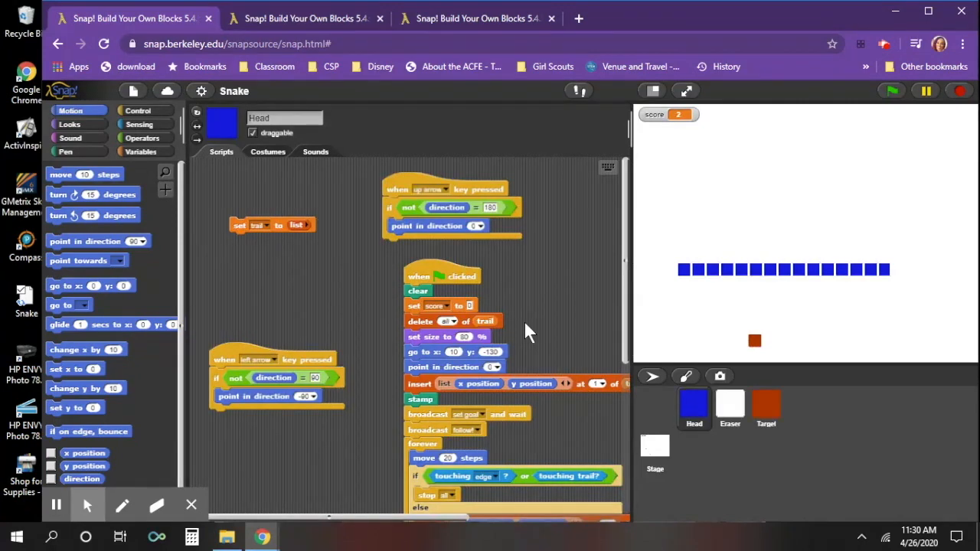
mouse_move(406, 304)
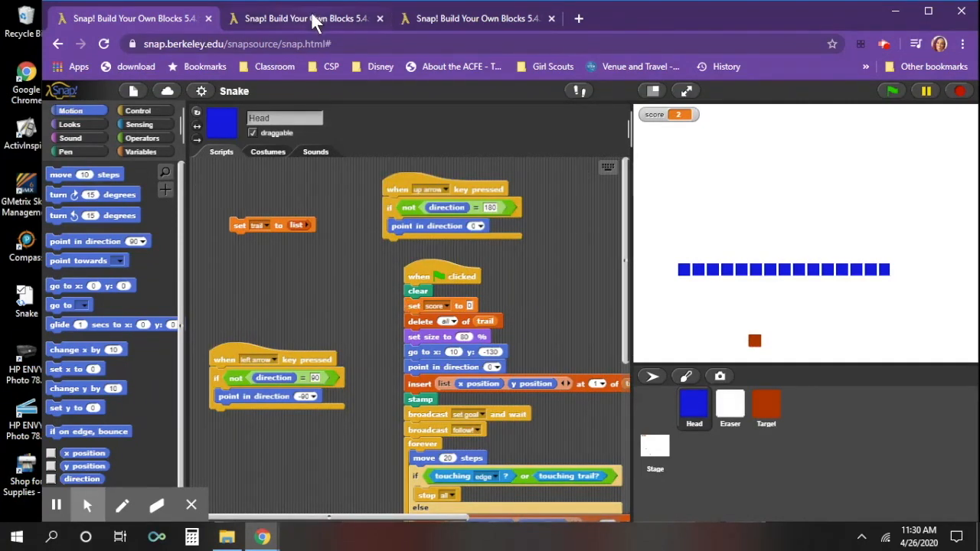
Step: View the loaded Snake project, then move to the animal game project
click(303, 18)
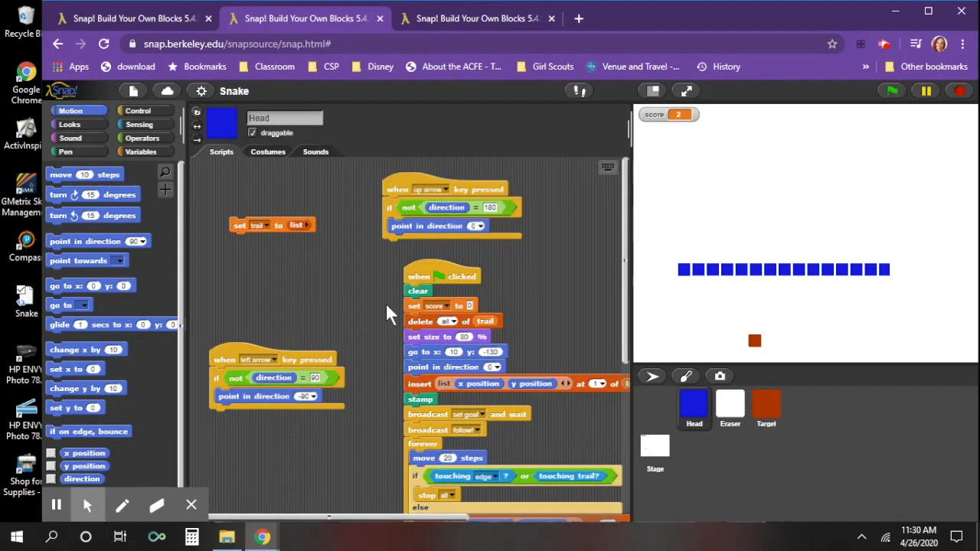
click(474, 19)
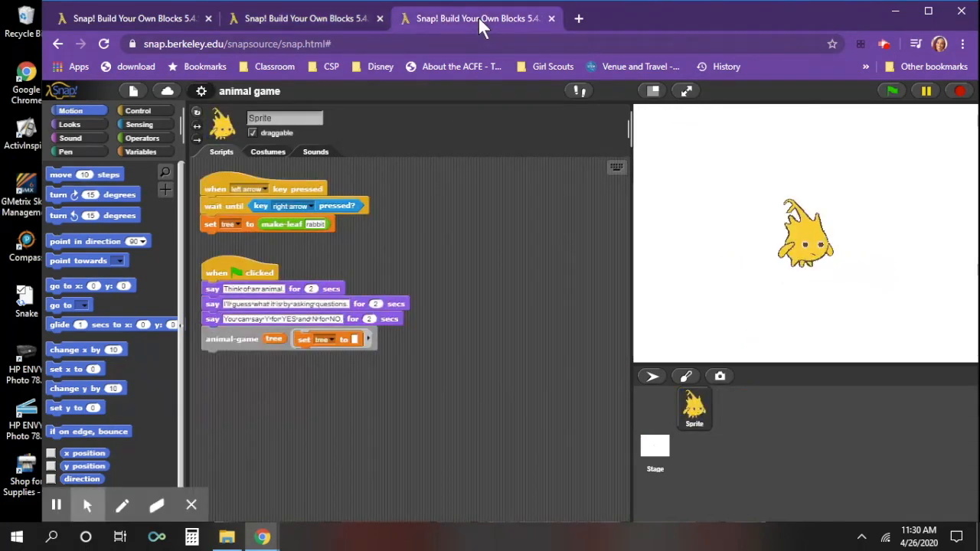
mouse_move(349, 272)
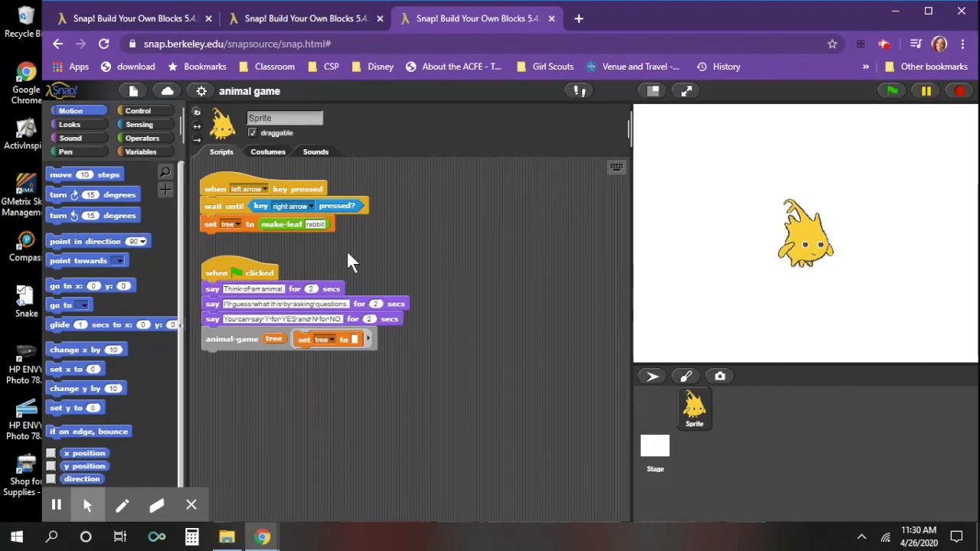
mouse_move(153, 85)
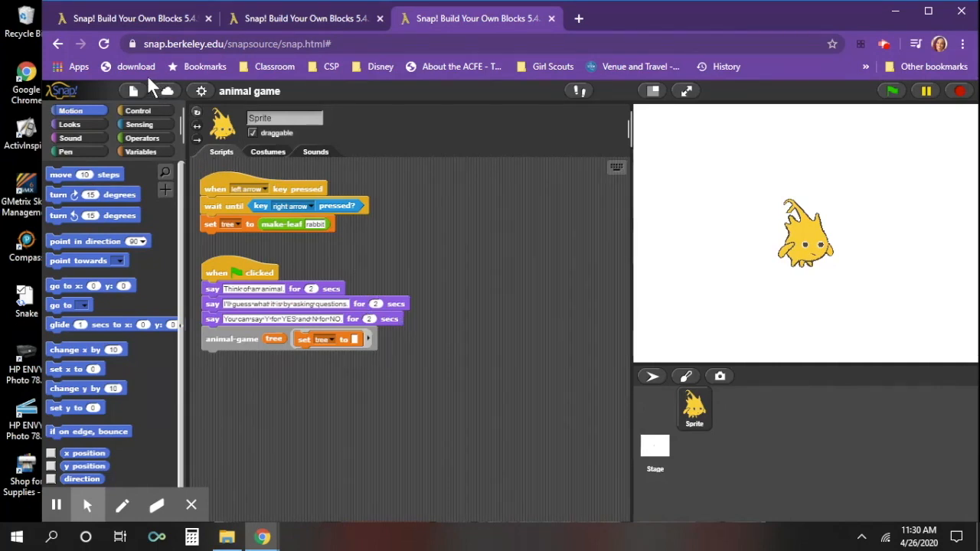
Step: Bring up Snap!'s File menu for the animal game project
click(131, 90)
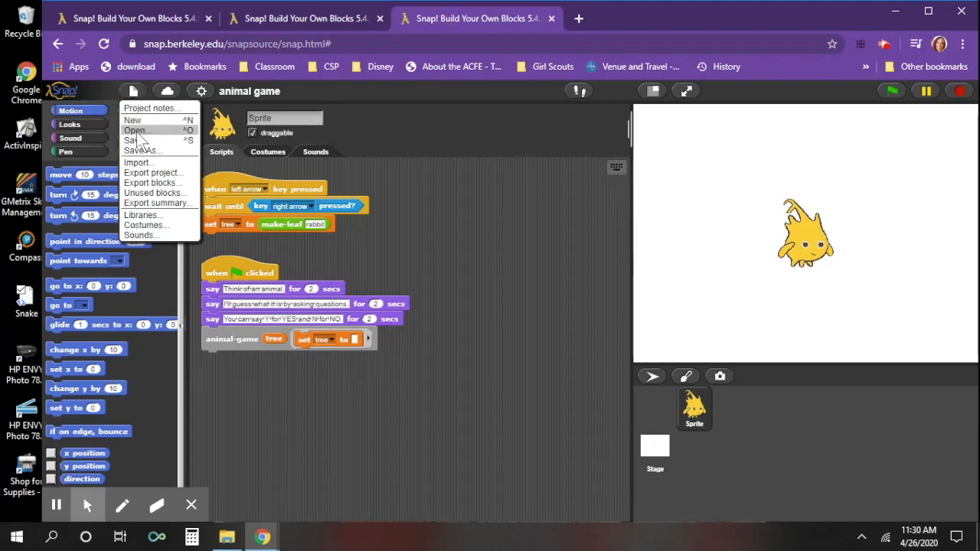
Step: Export the animal game project so the browser downloads animal game.xml
click(153, 172)
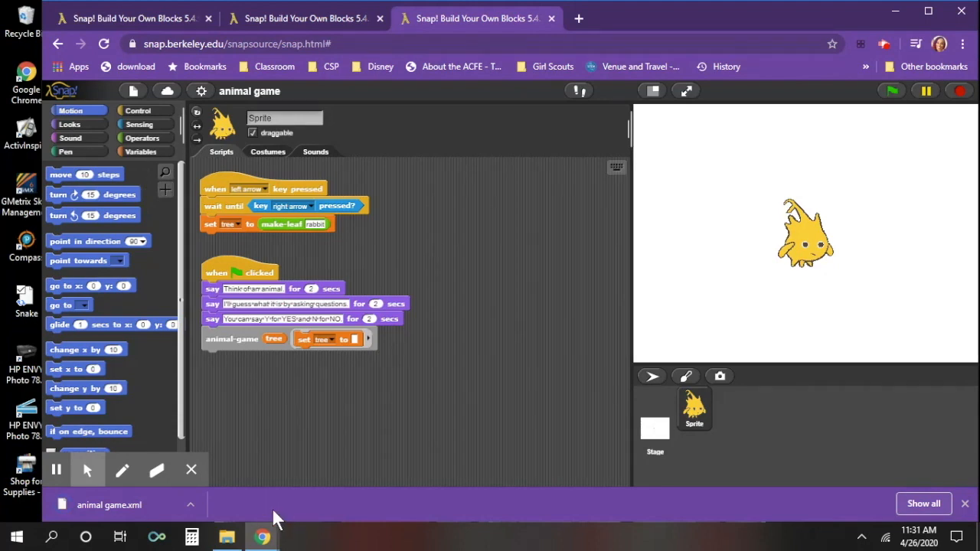
mouse_move(252, 526)
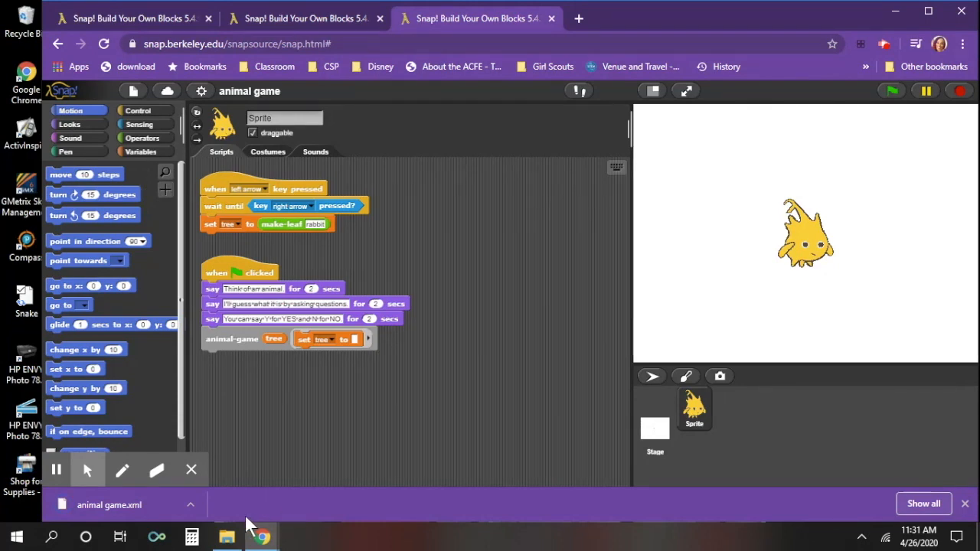